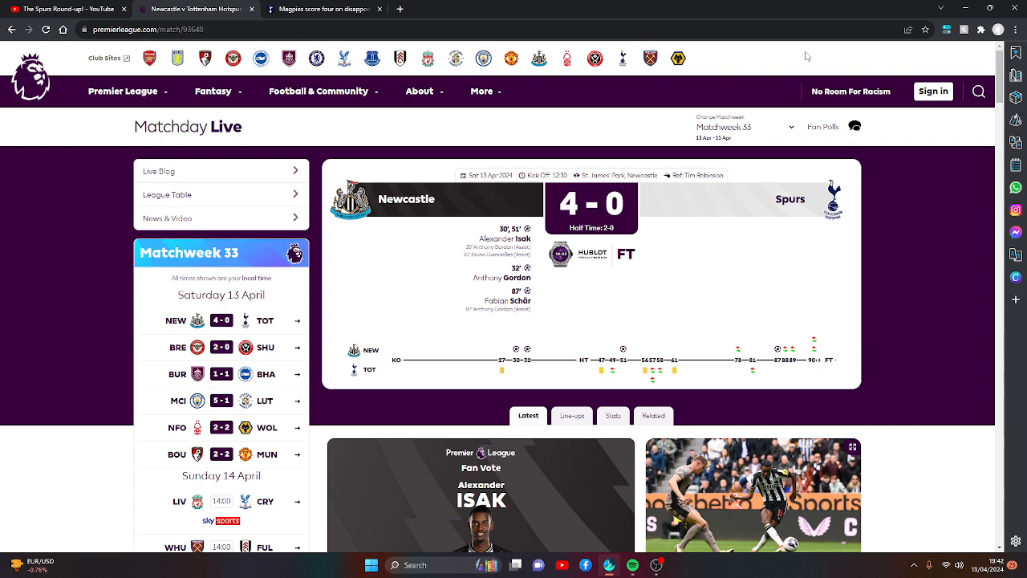
mouse_move(395, 4)
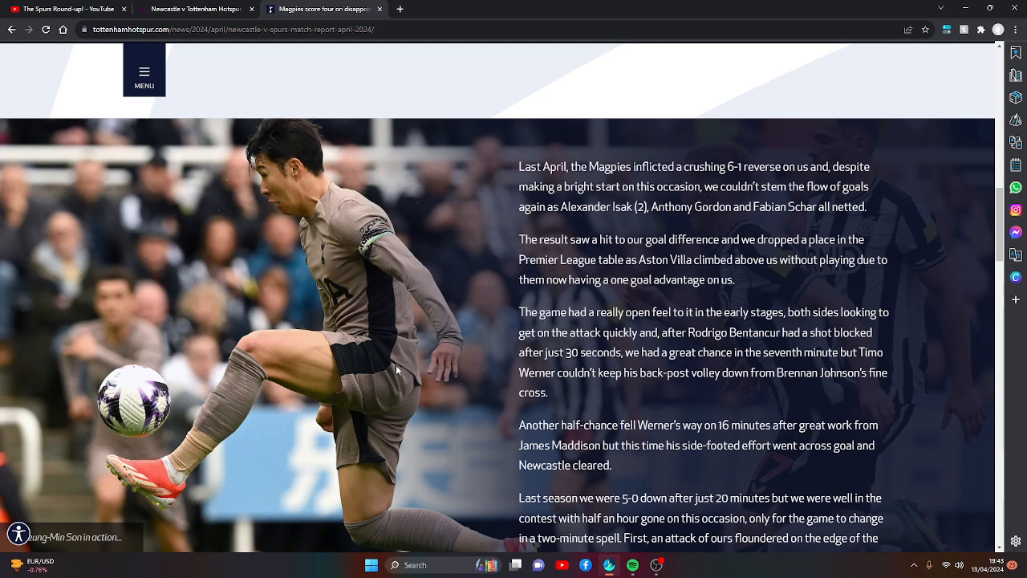
mouse_move(395, 354)
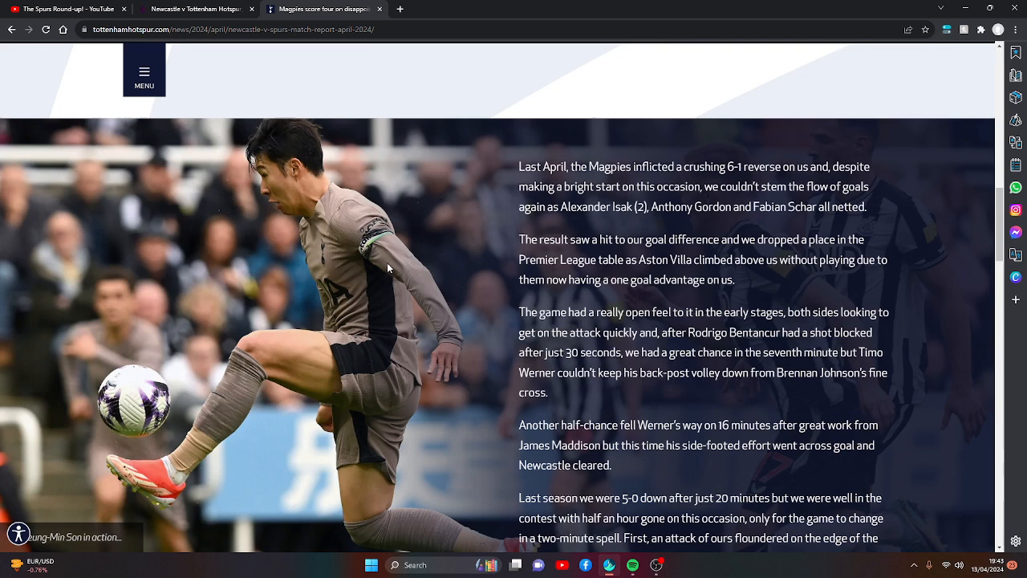
mouse_move(457, 325)
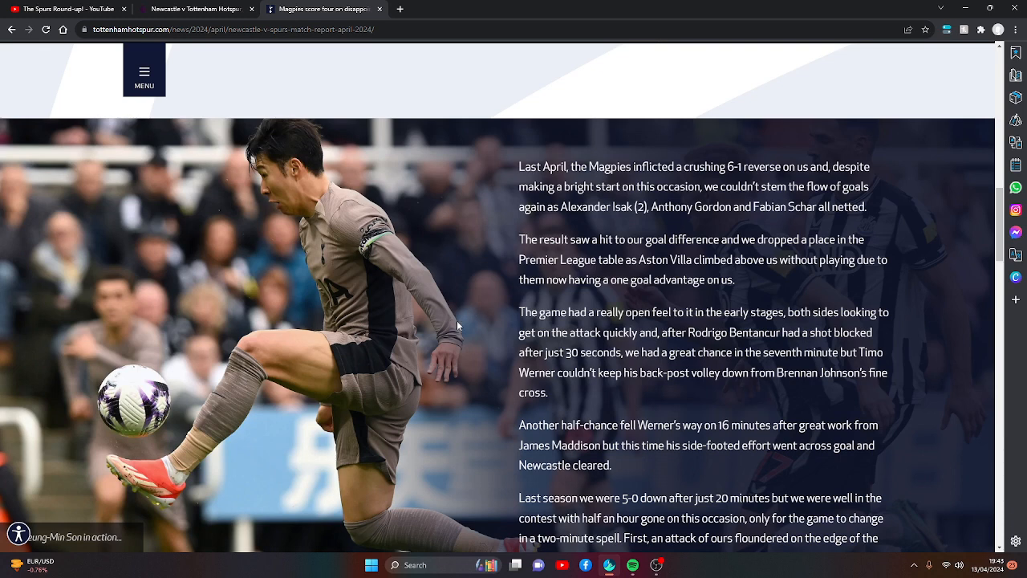
mouse_move(408, 337)
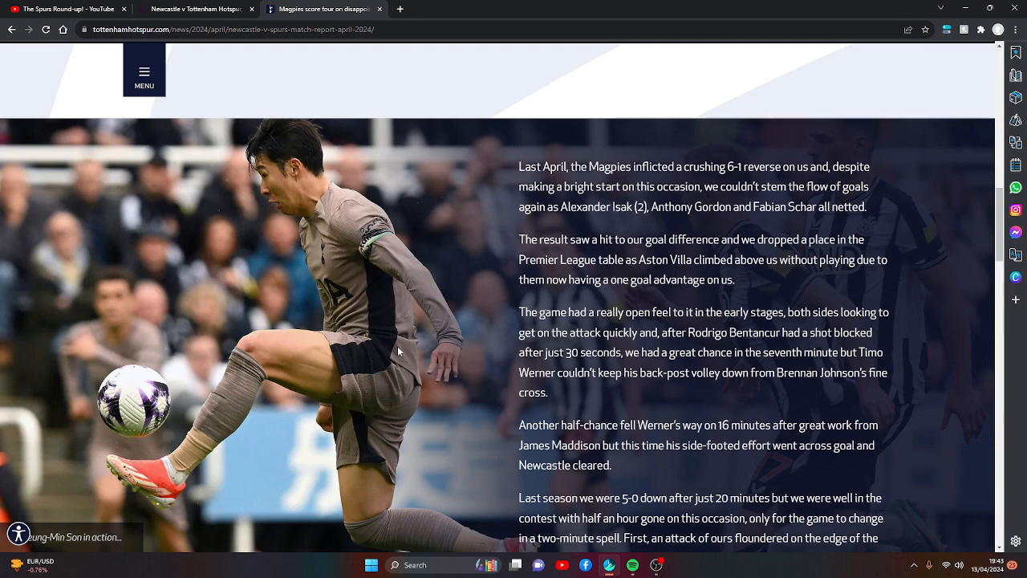
- Scroll the report to Newcastle's early goals and the 3-0 scoreline after 37 minutes
scroll(down, 3)
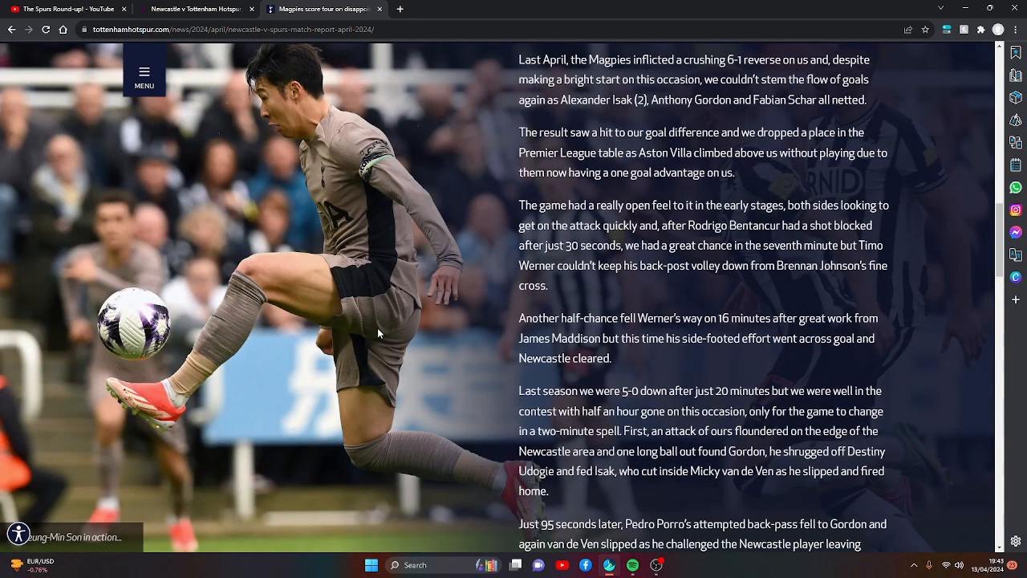
mouse_move(372, 324)
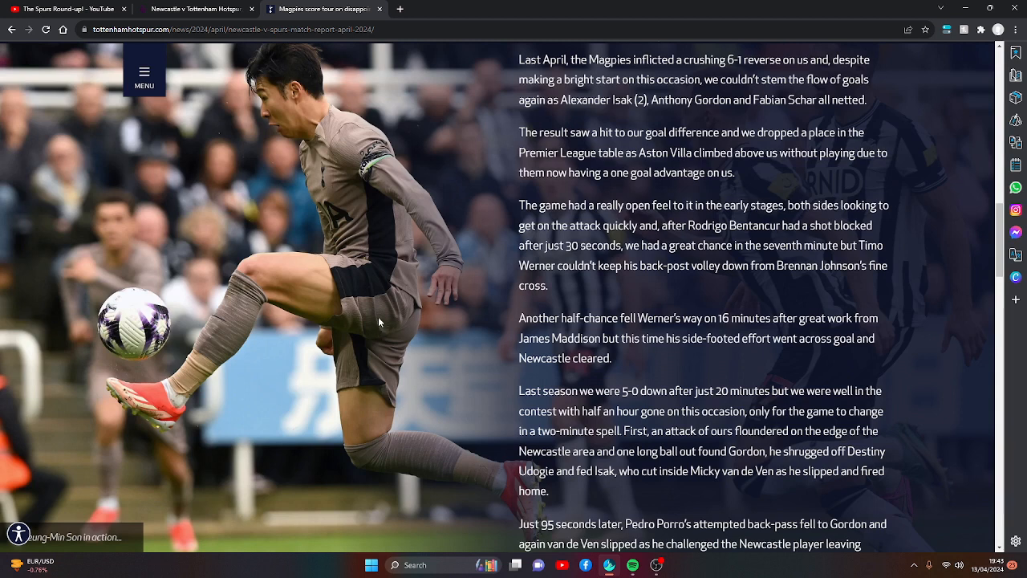
mouse_move(382, 324)
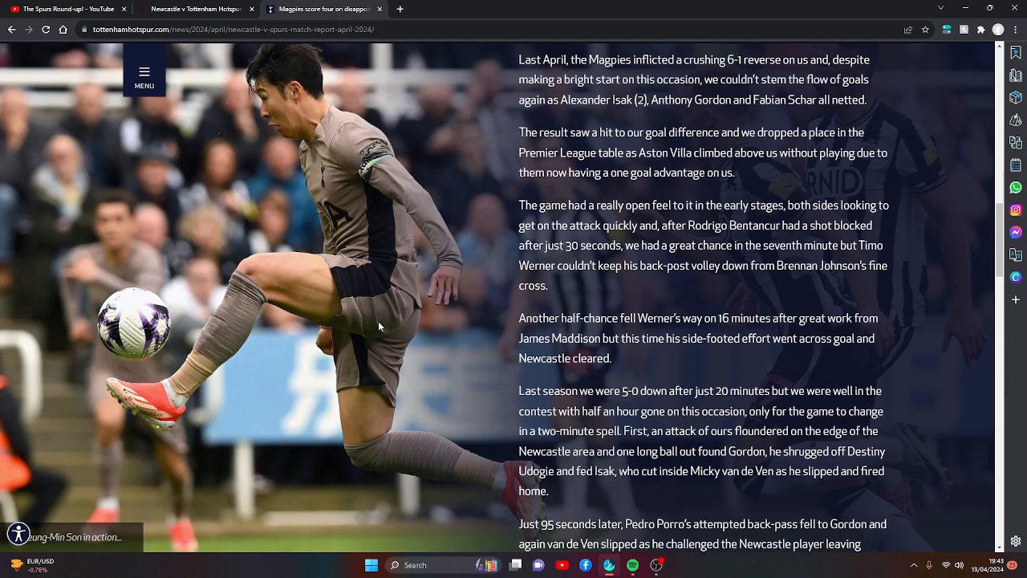
mouse_move(347, 360)
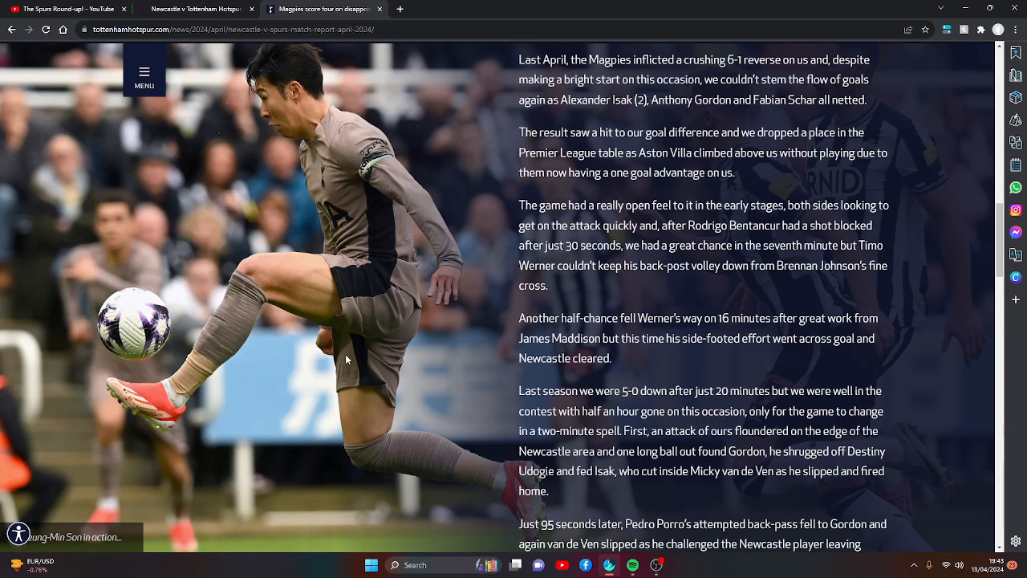
scroll(down, 3)
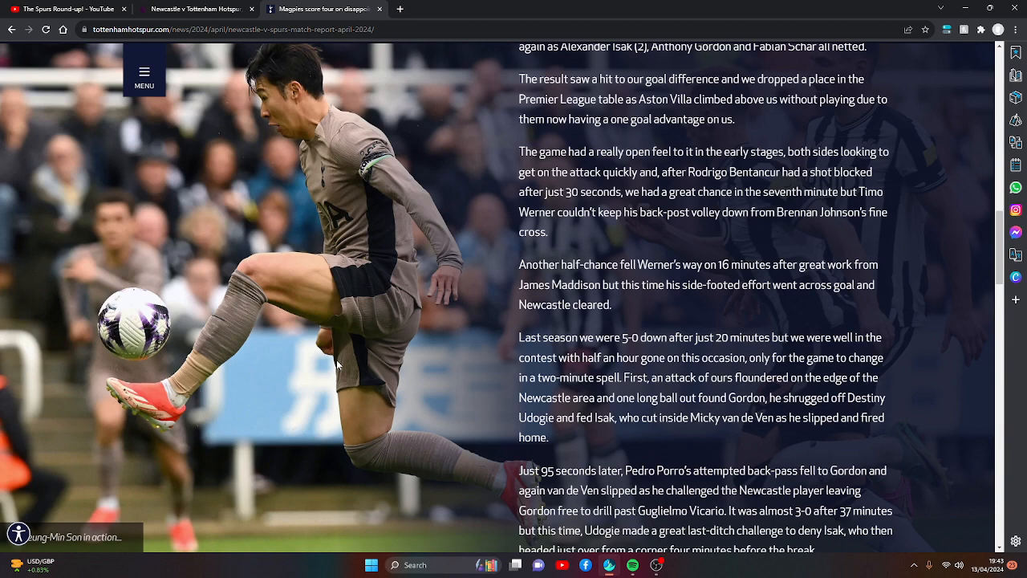
- Scroll through the second-half paragraphs to Schar's header for Newcastle's fourth goal
scroll(down, 3)
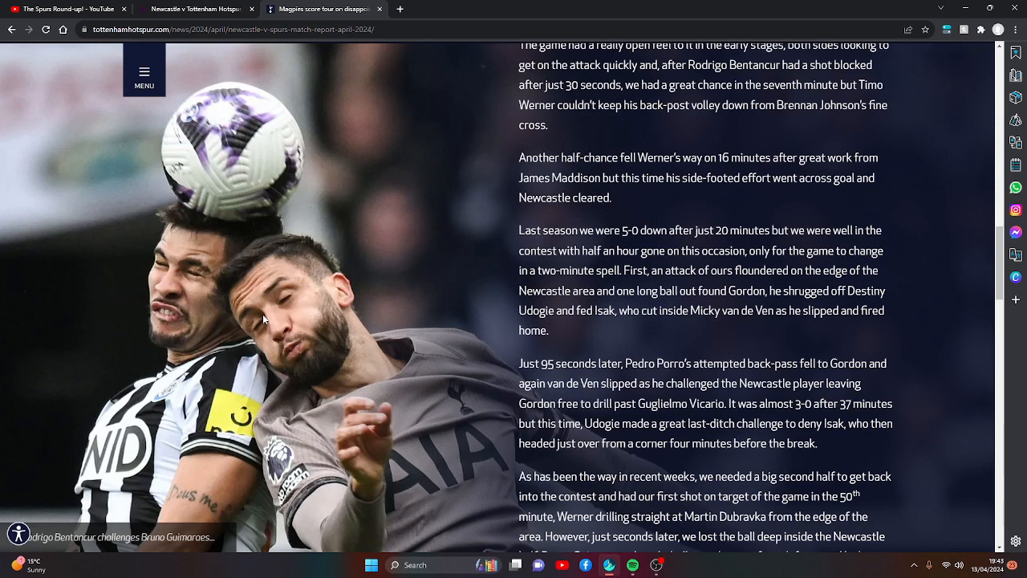
mouse_move(371, 337)
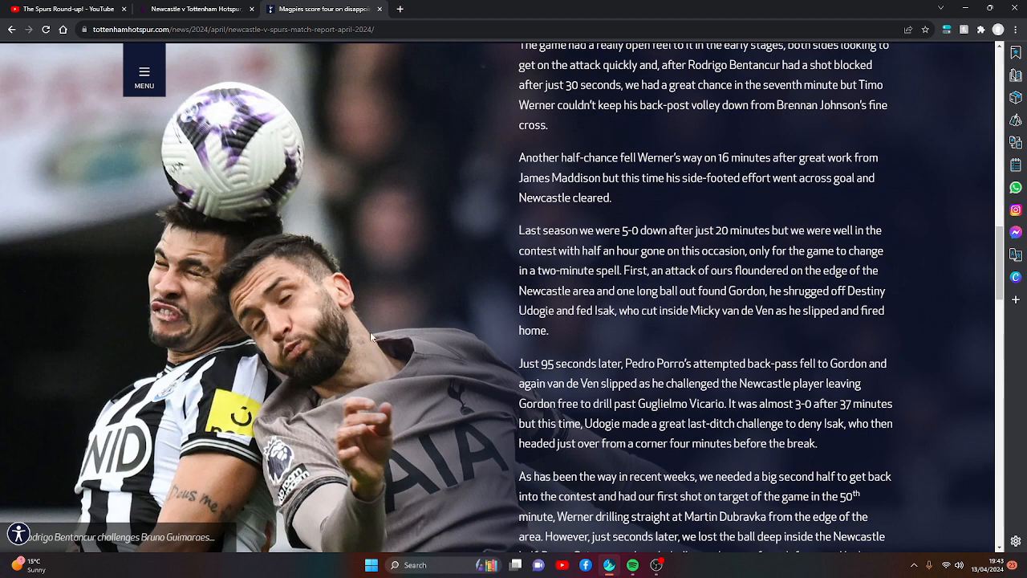
mouse_move(376, 344)
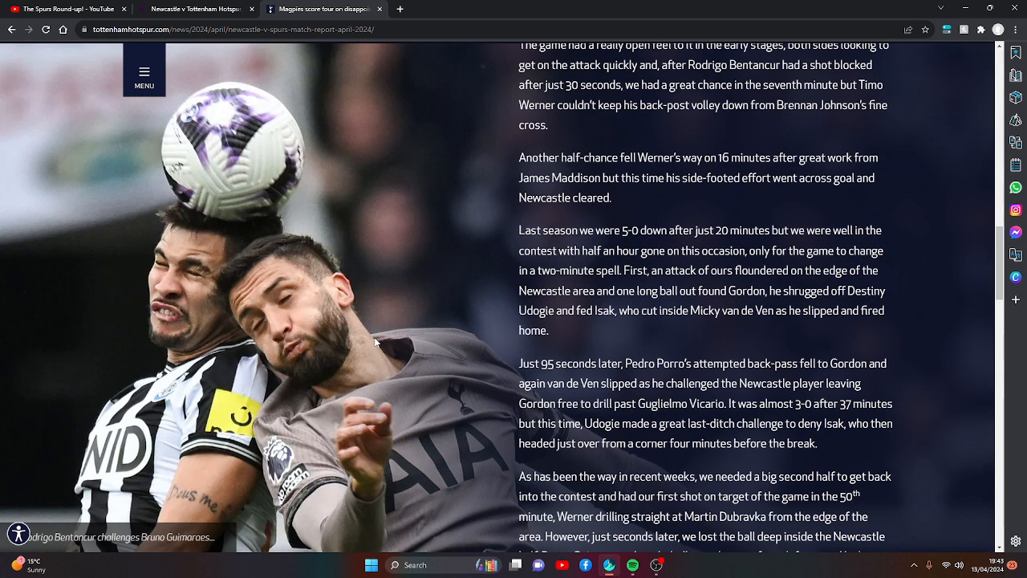
mouse_move(377, 313)
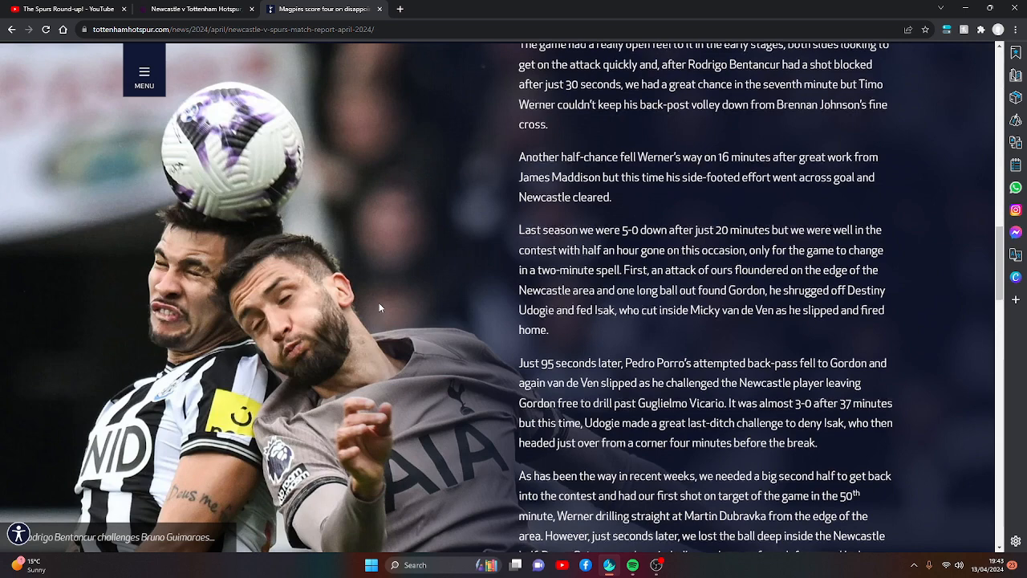
scroll(down, 3)
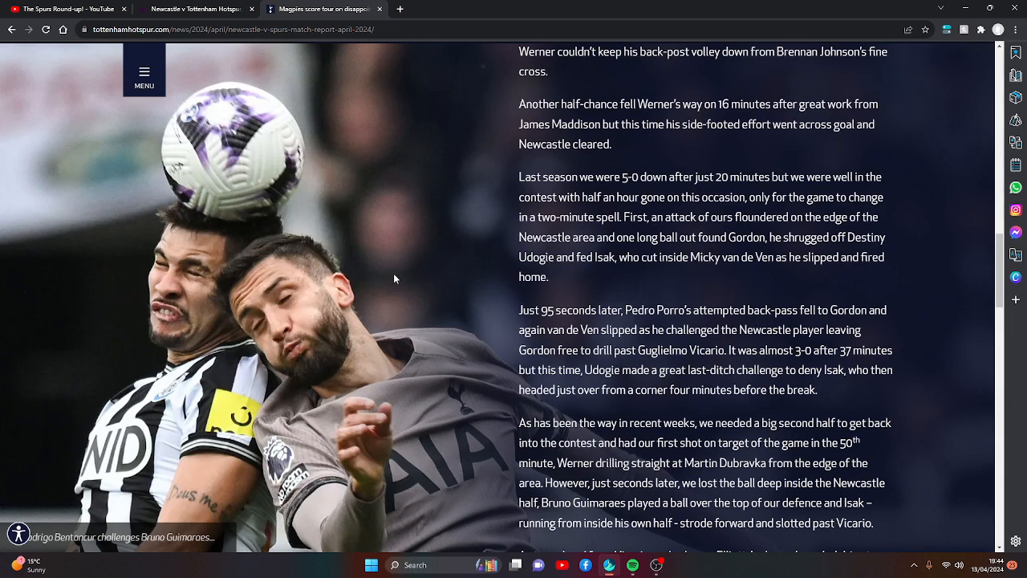
scroll(down, 3)
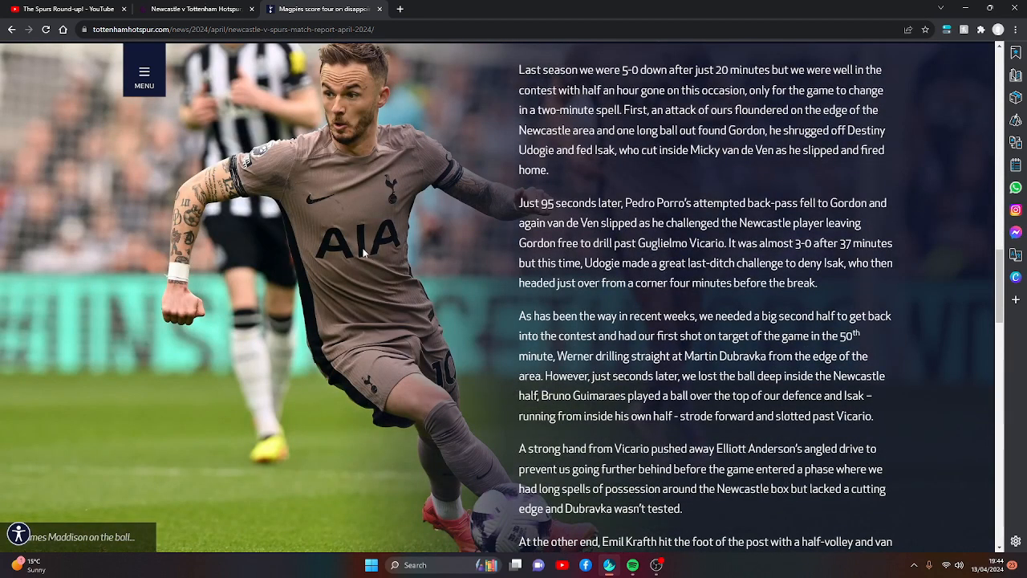
mouse_move(335, 237)
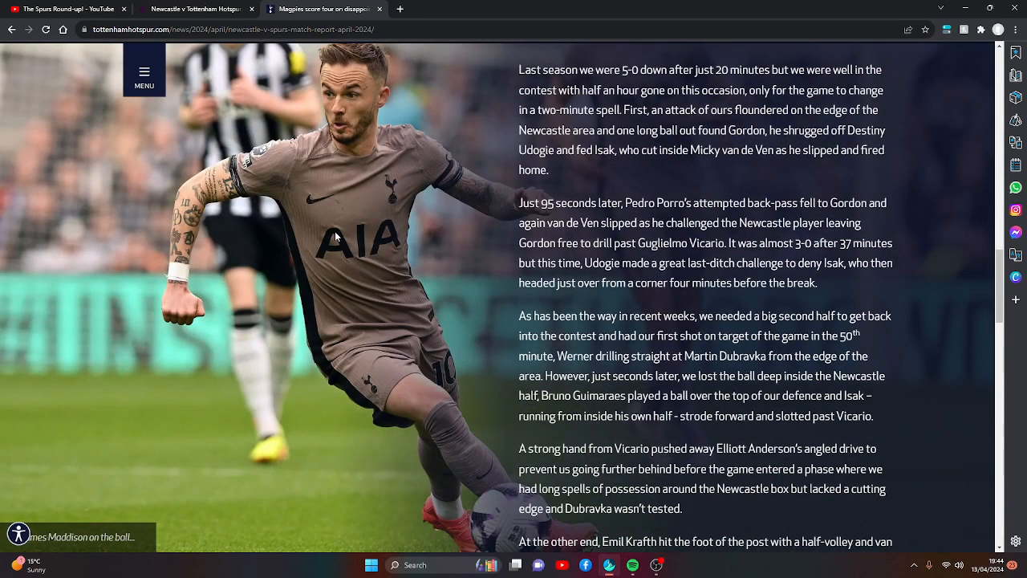
mouse_move(377, 279)
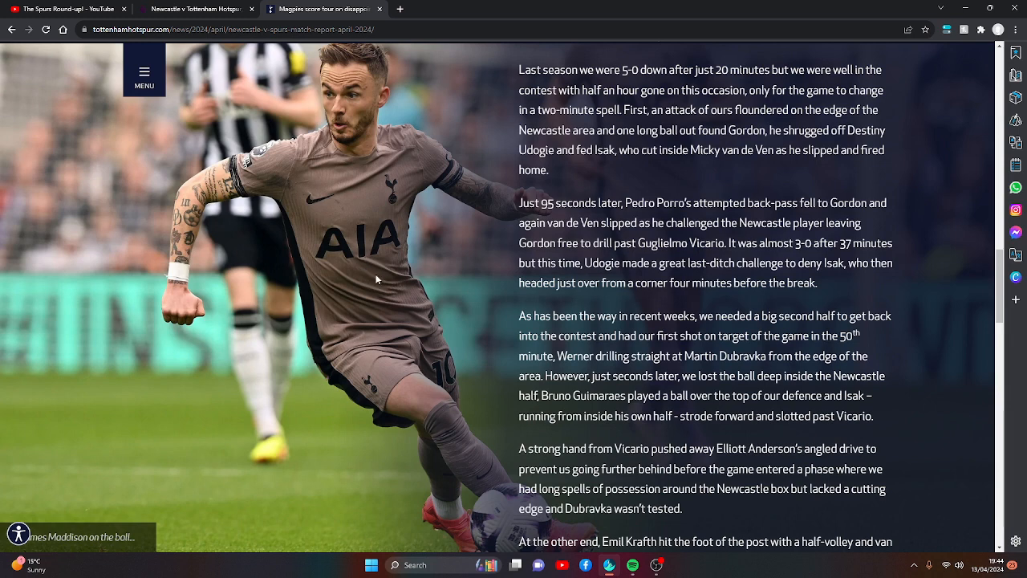
mouse_move(367, 321)
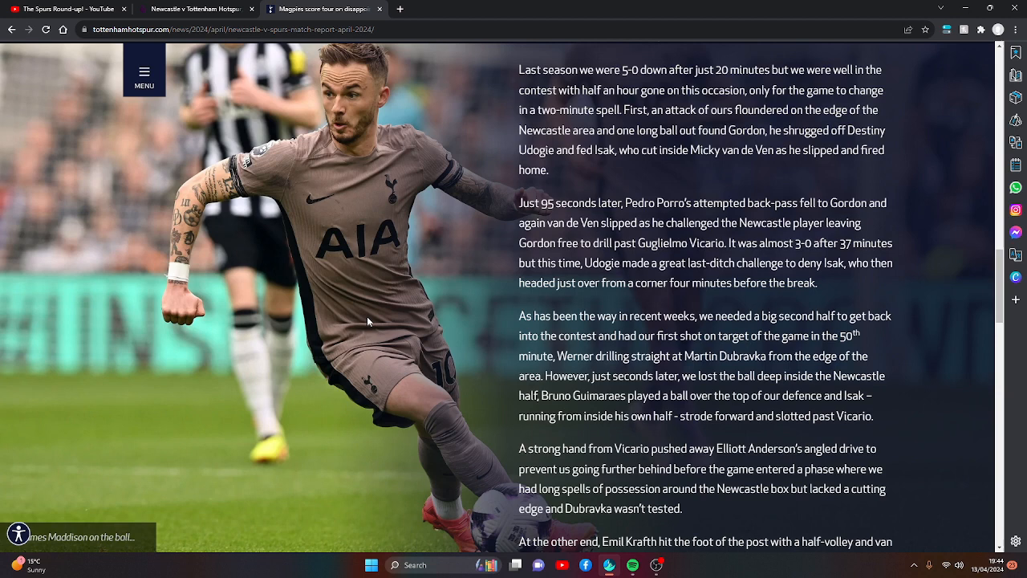
mouse_move(379, 310)
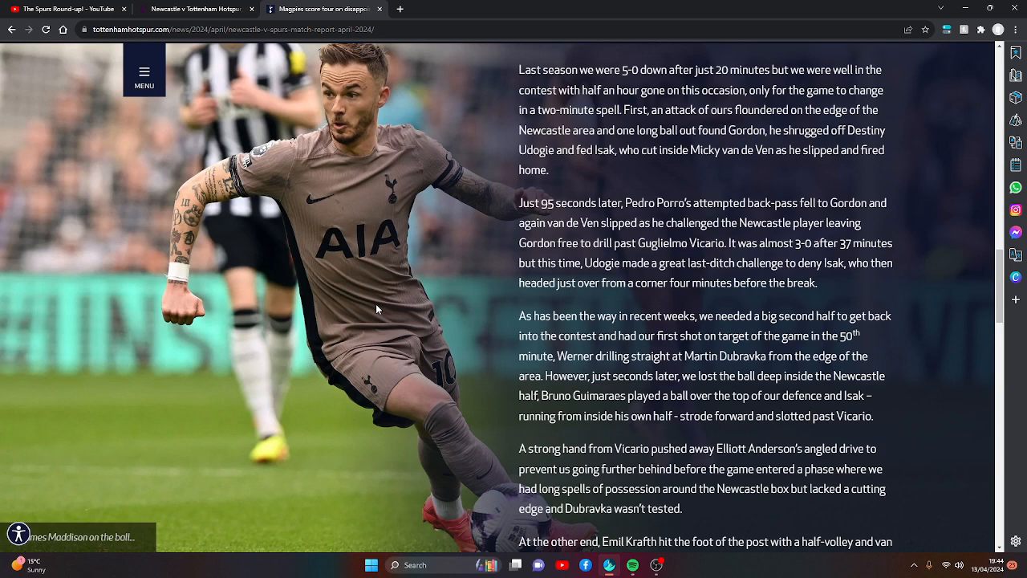
mouse_move(367, 337)
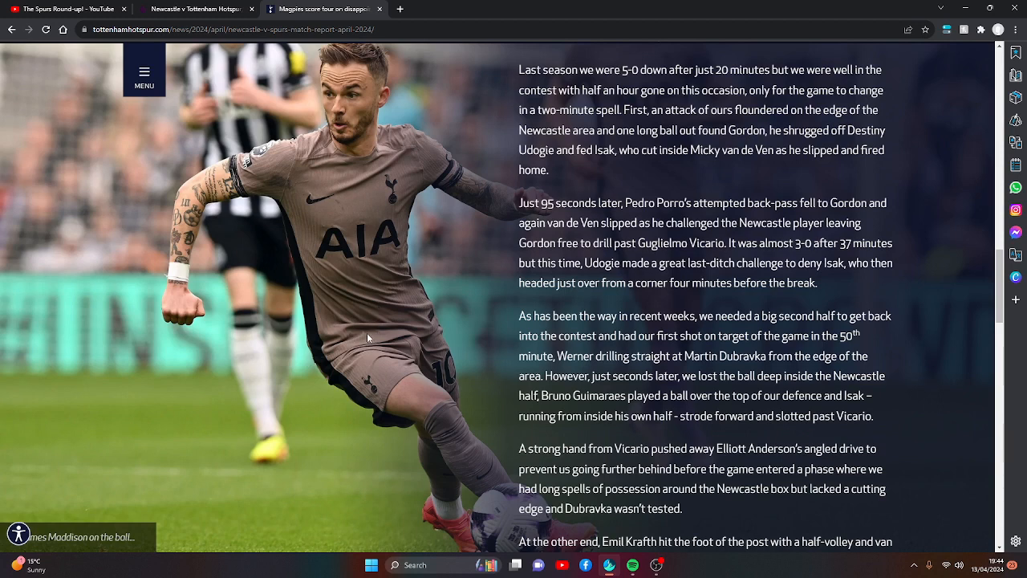
scroll(down, 3)
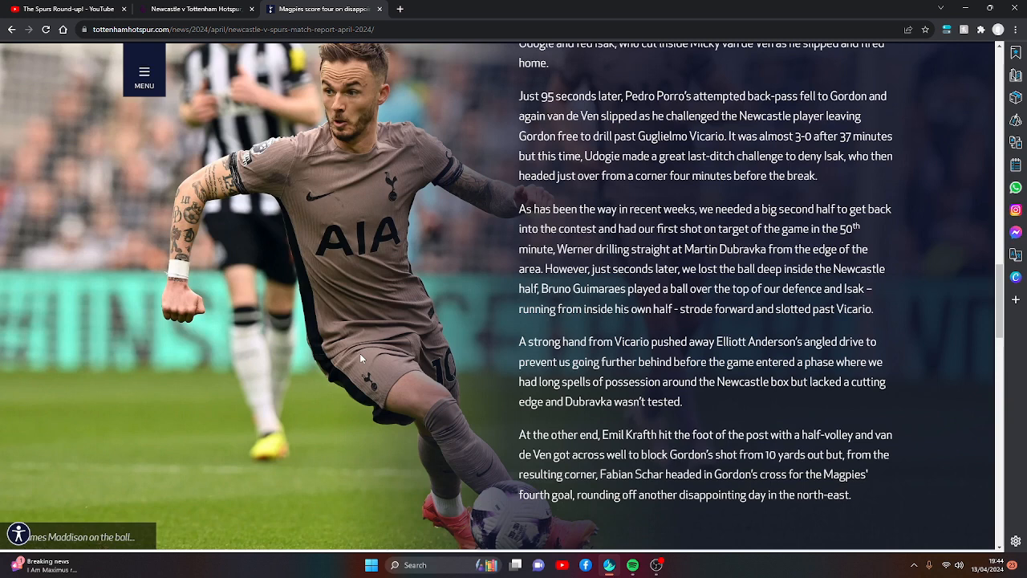
mouse_move(366, 357)
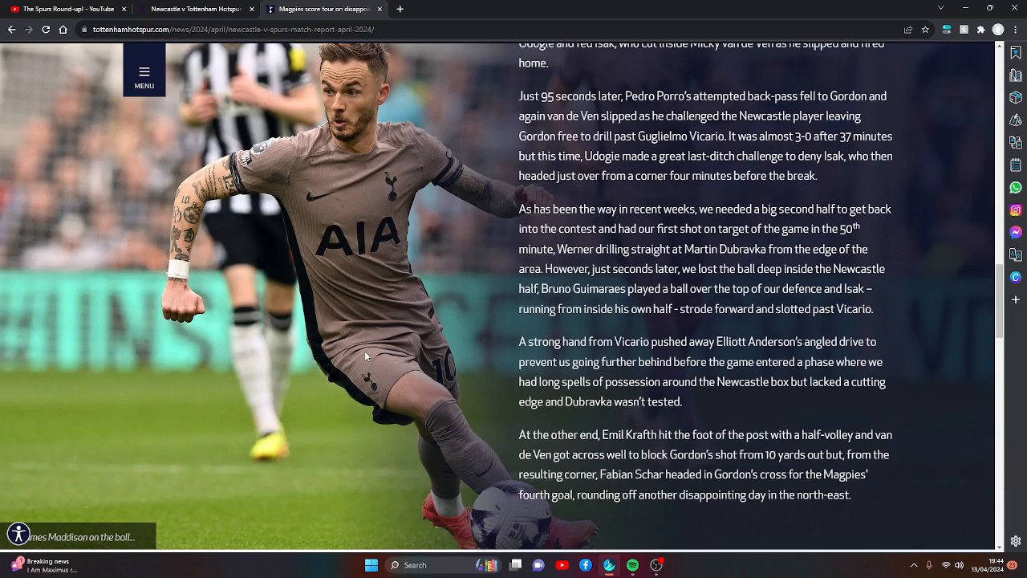
- Scroll to the Match data section with line-ups, goalscorers, yellow cards and referee
scroll(down, 3)
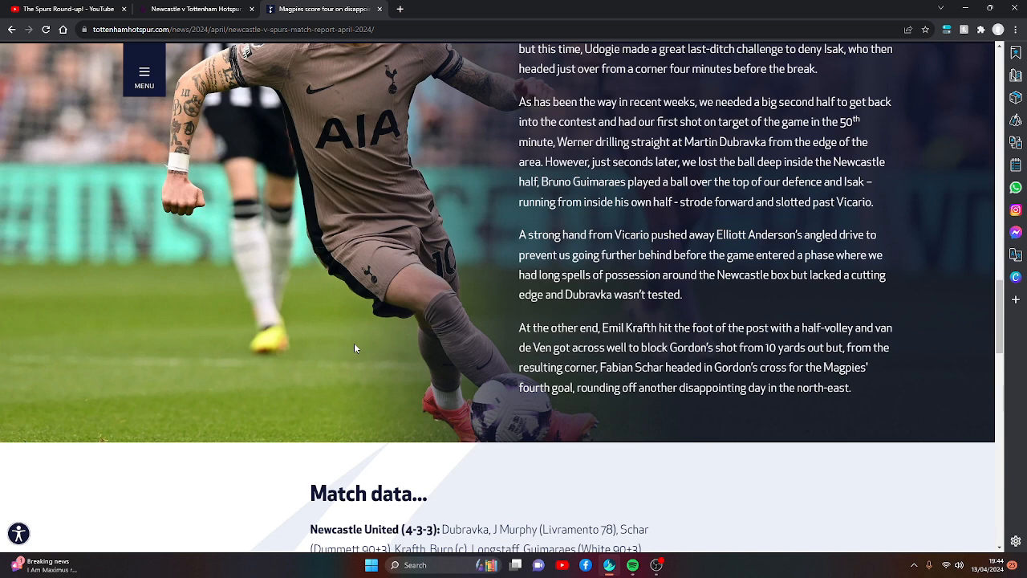
mouse_move(385, 376)
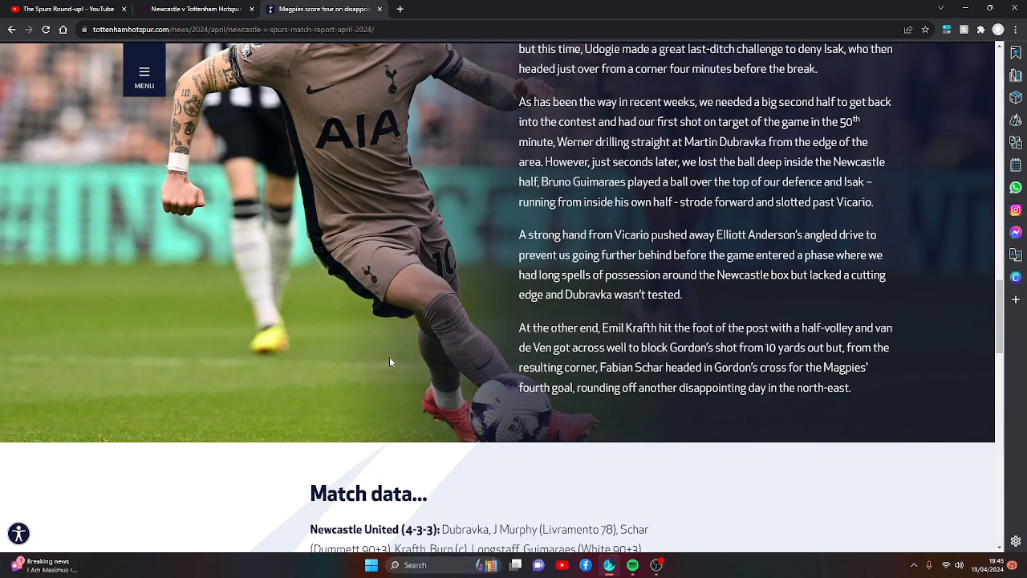
mouse_move(389, 358)
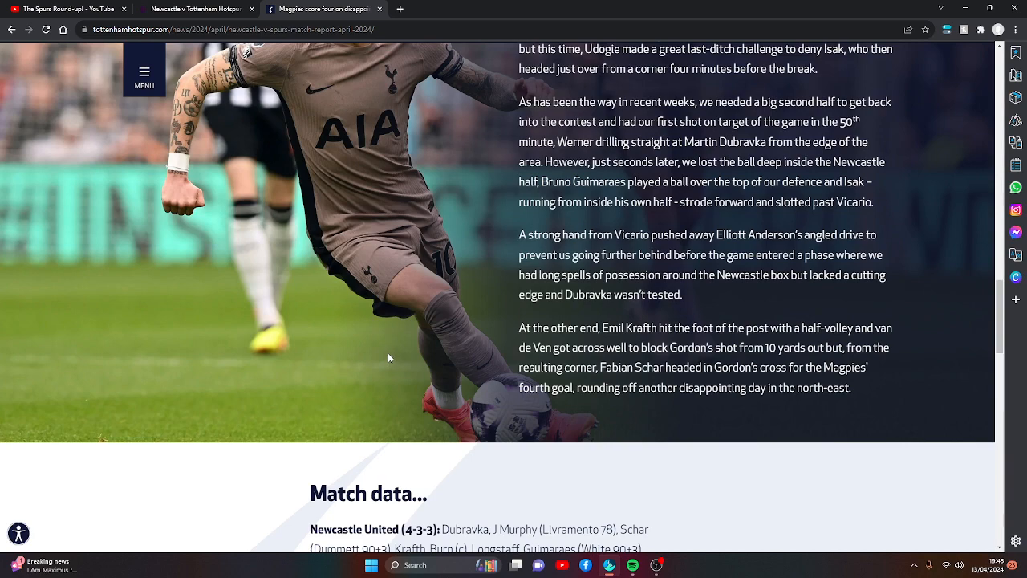
scroll(down, 3)
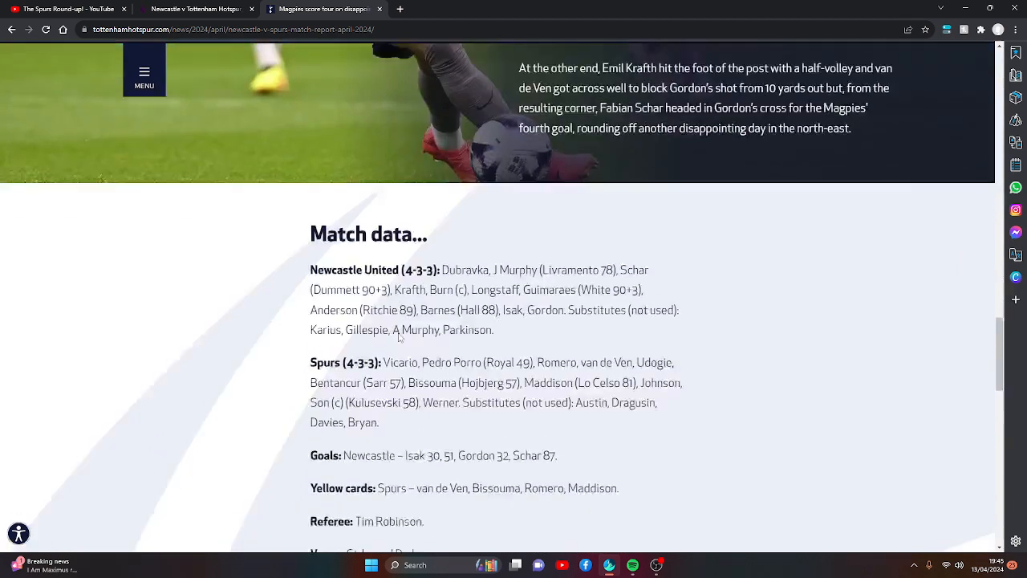
- Switch to the premierleague.com Newcastle 4-0 Spurs Matchday Live tab
click(185, 10)
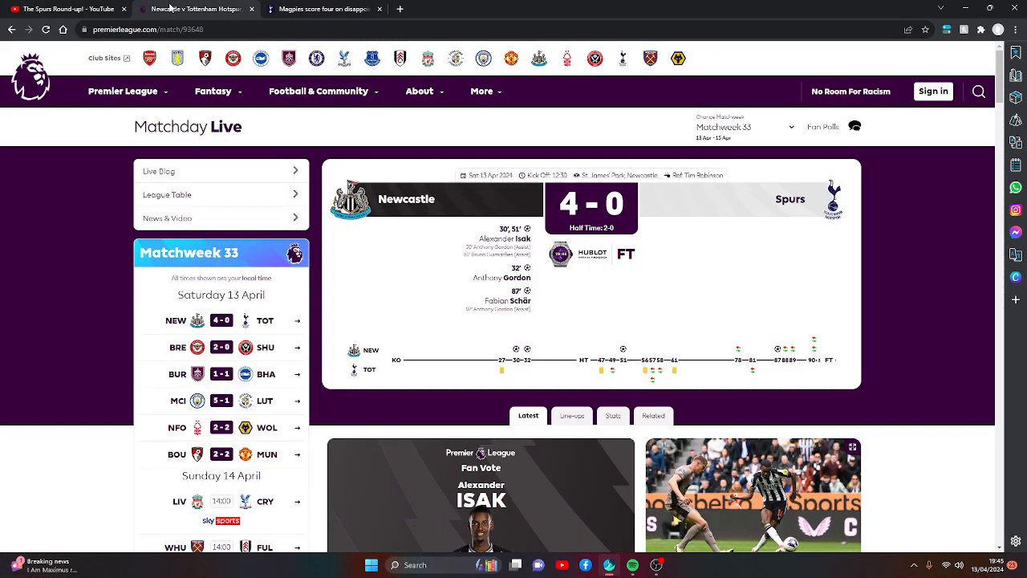
mouse_move(562, 368)
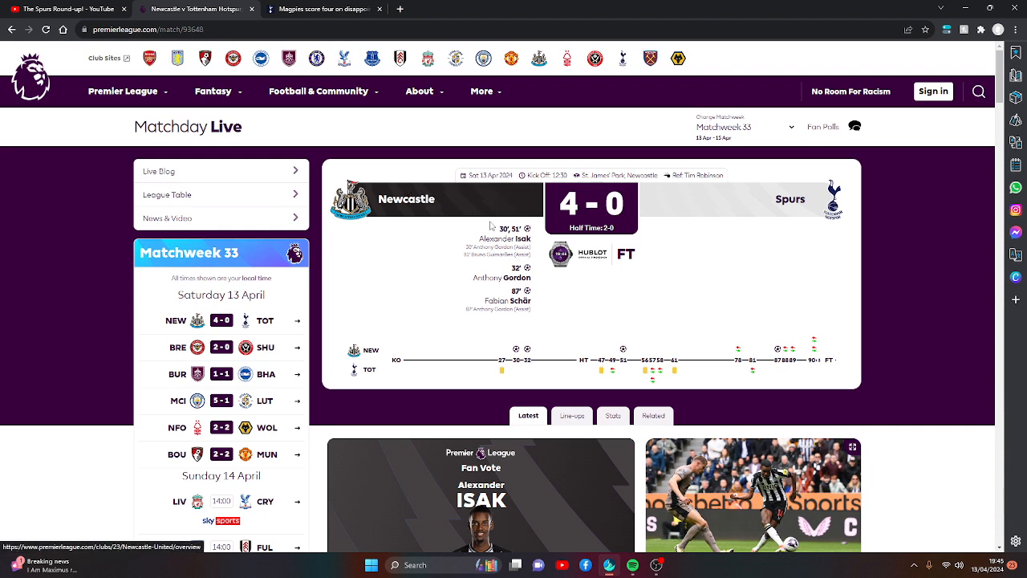
mouse_move(623, 230)
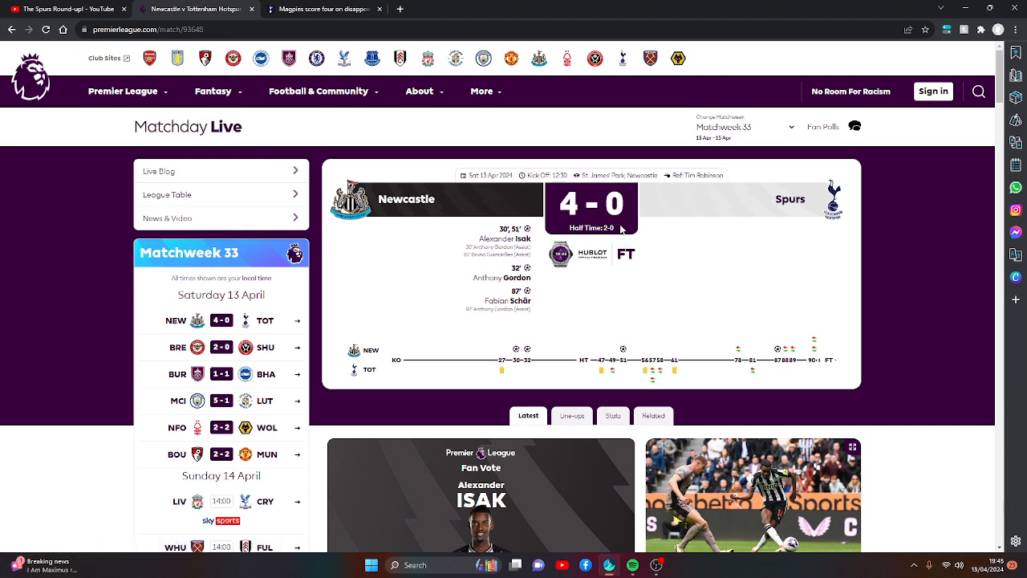
mouse_move(658, 313)
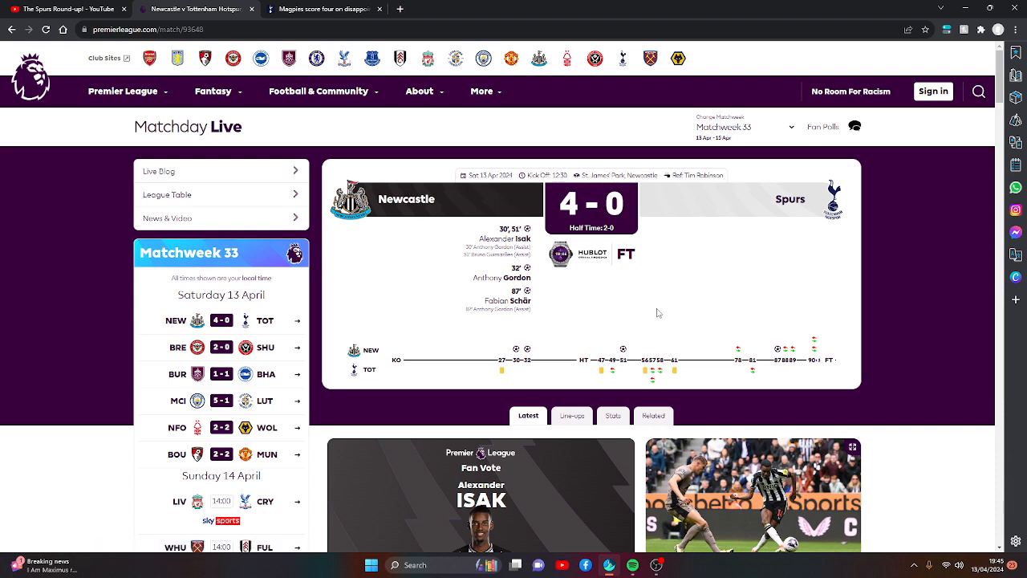
mouse_move(622, 302)
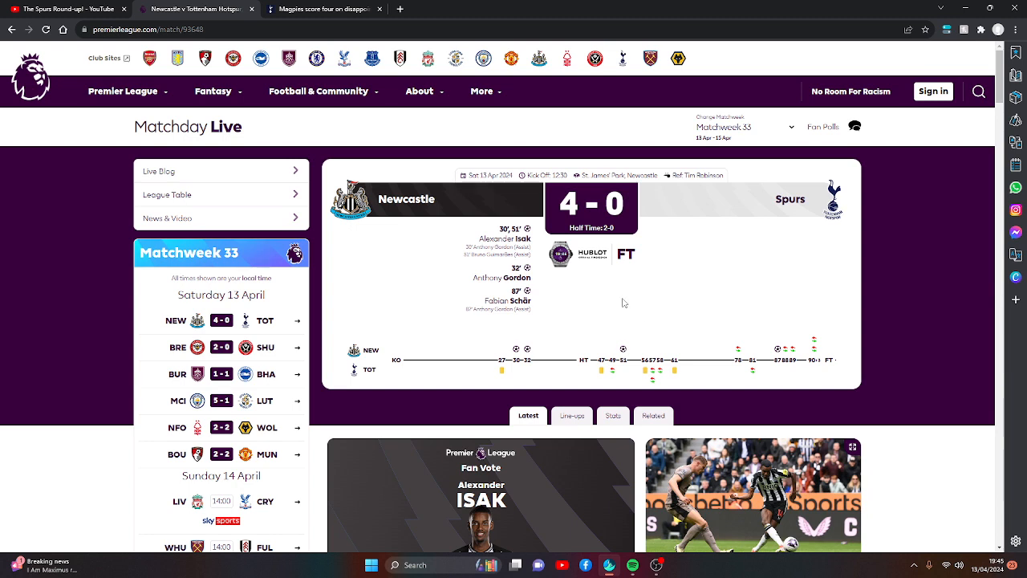
mouse_move(684, 247)
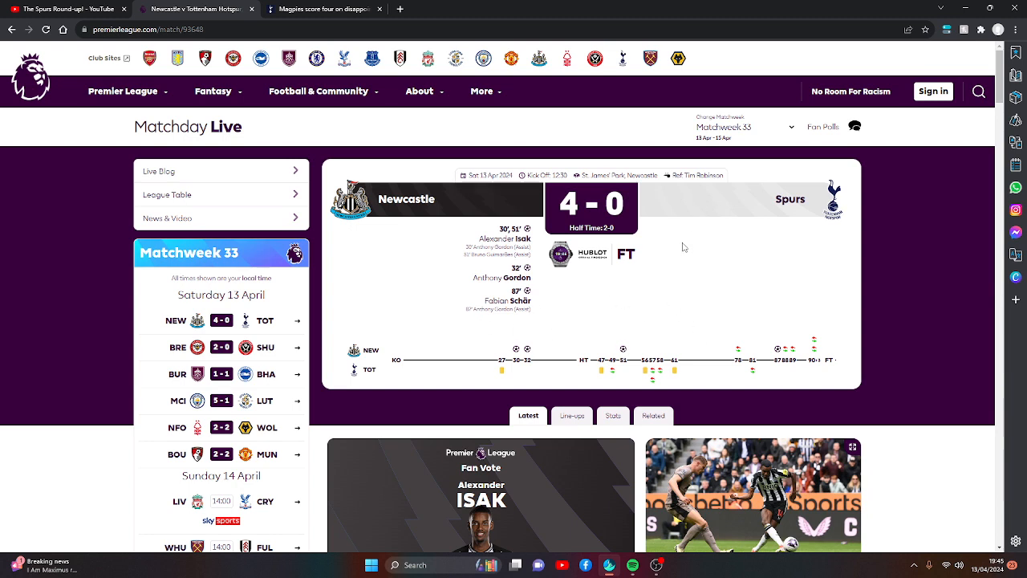
mouse_move(318, 218)
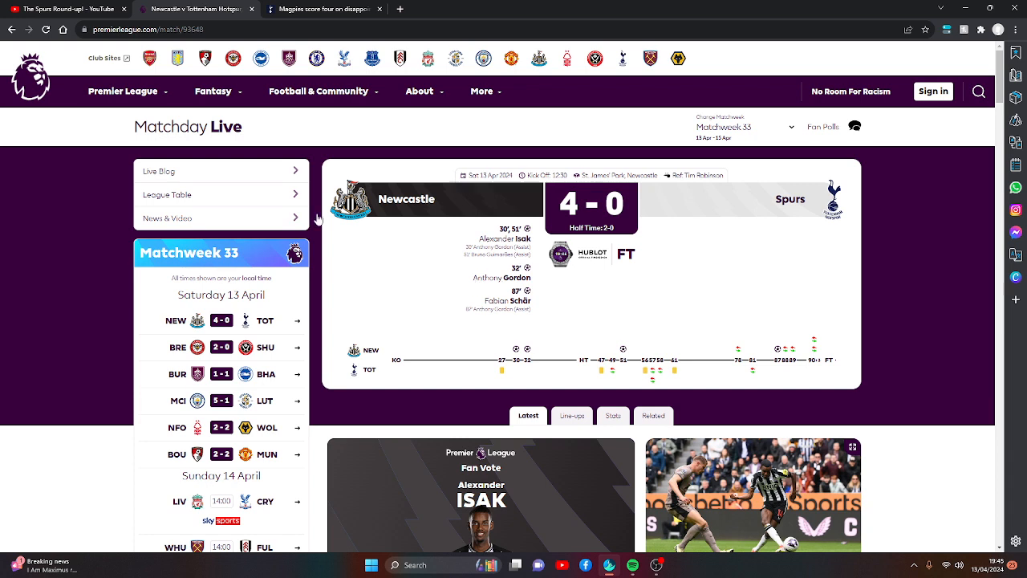
mouse_move(411, 208)
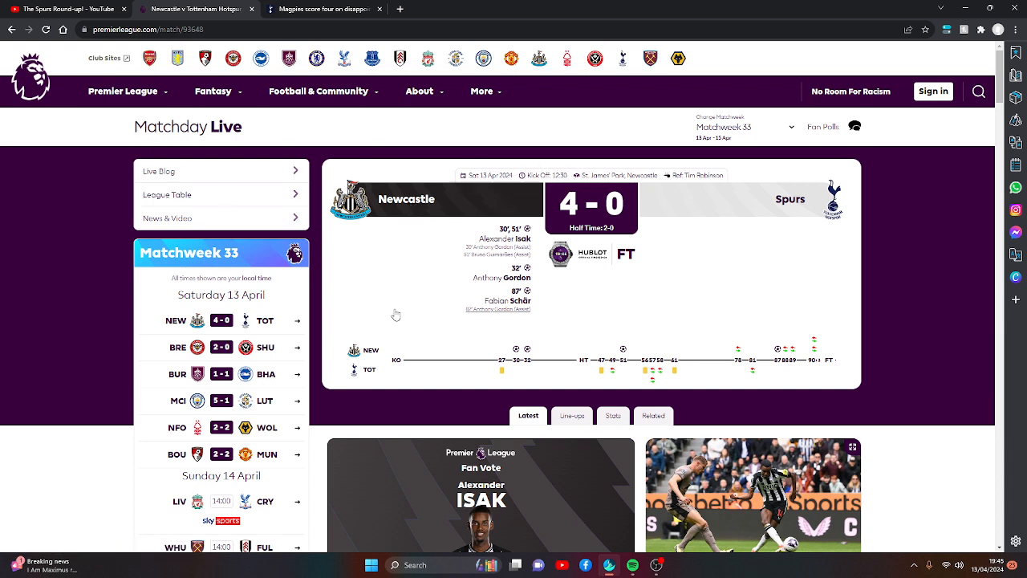
- Show the Premier League table via the Tables menu, dismissing the No Room For Racism overlay
click(122, 90)
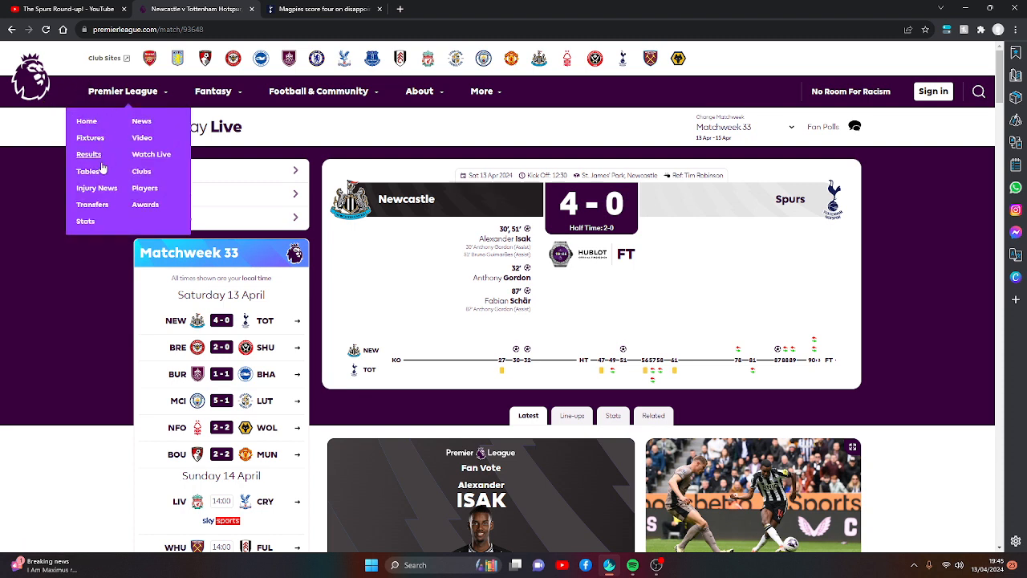
click(87, 170)
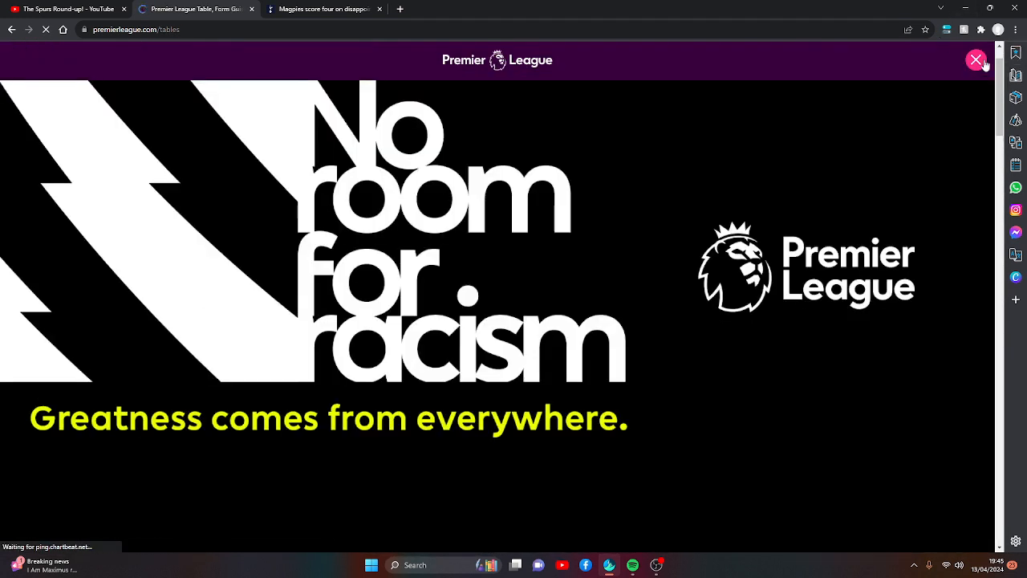
click(976, 61)
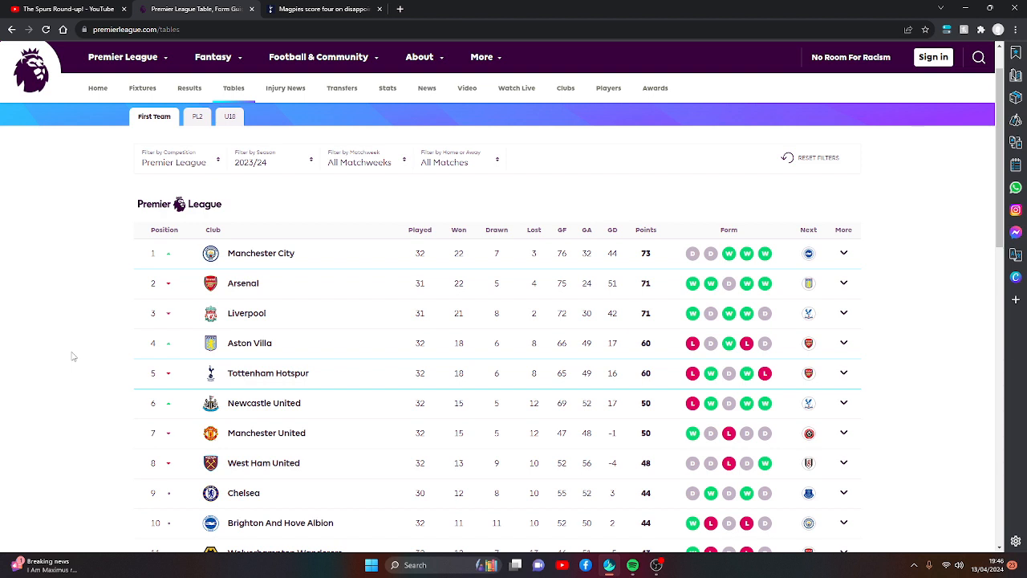
scroll(down, 3)
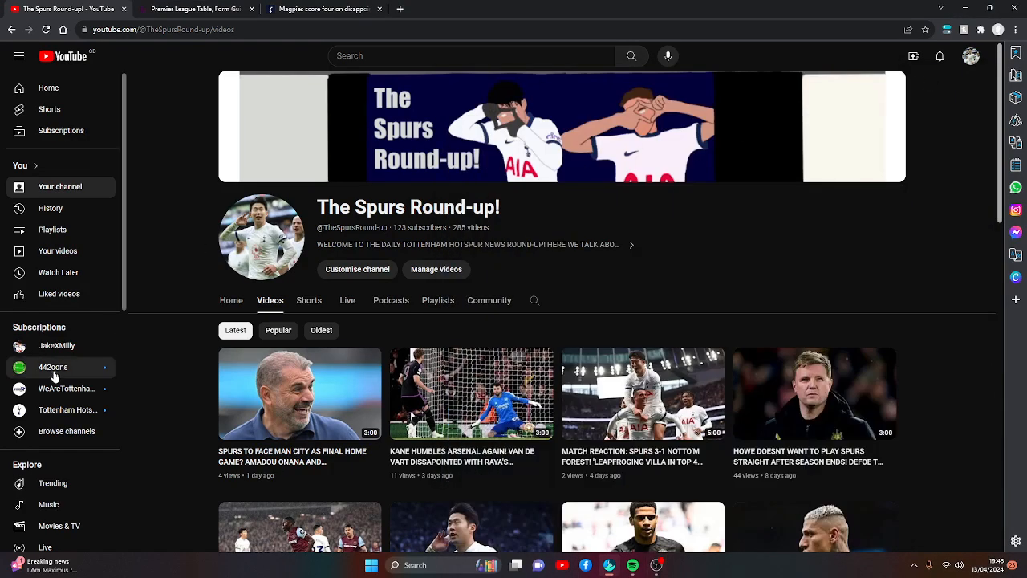
click(51, 366)
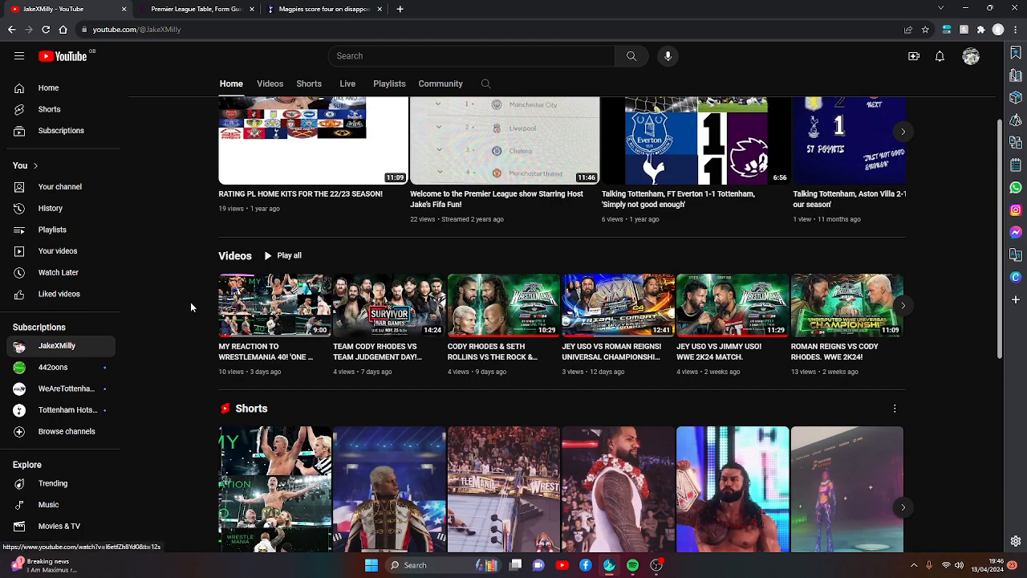
scroll(down, 3)
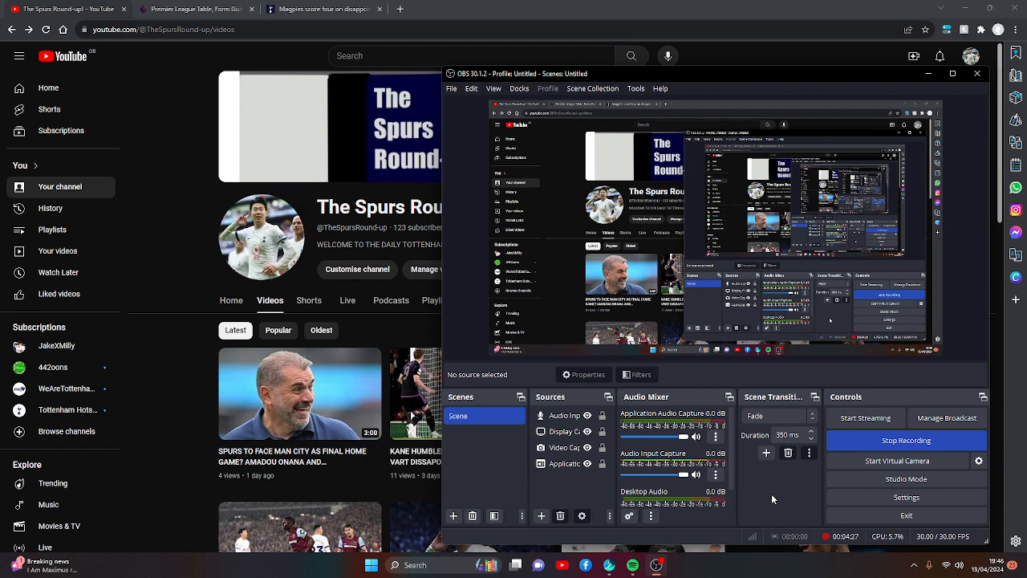
mouse_move(783, 513)
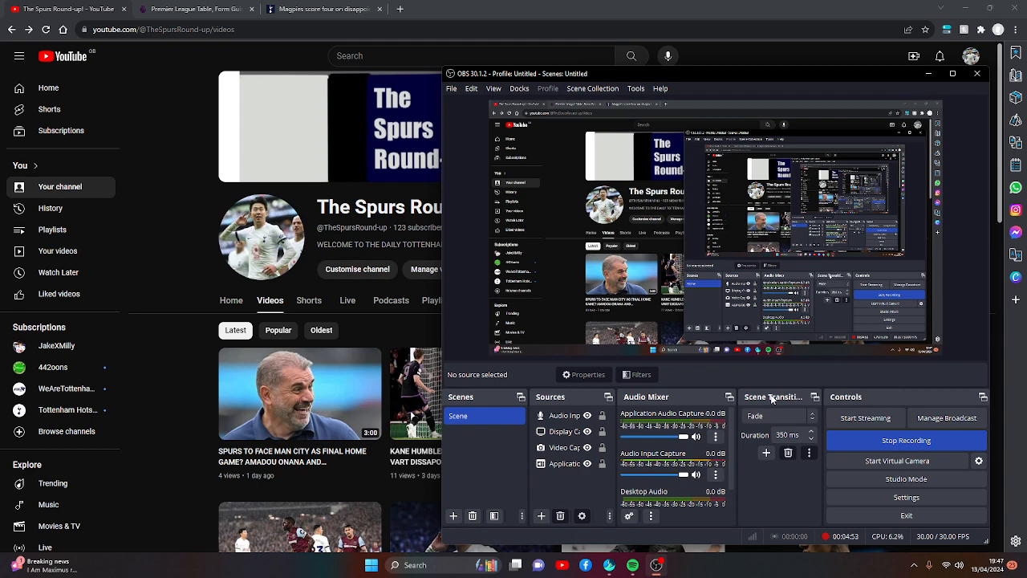
mouse_move(812, 411)
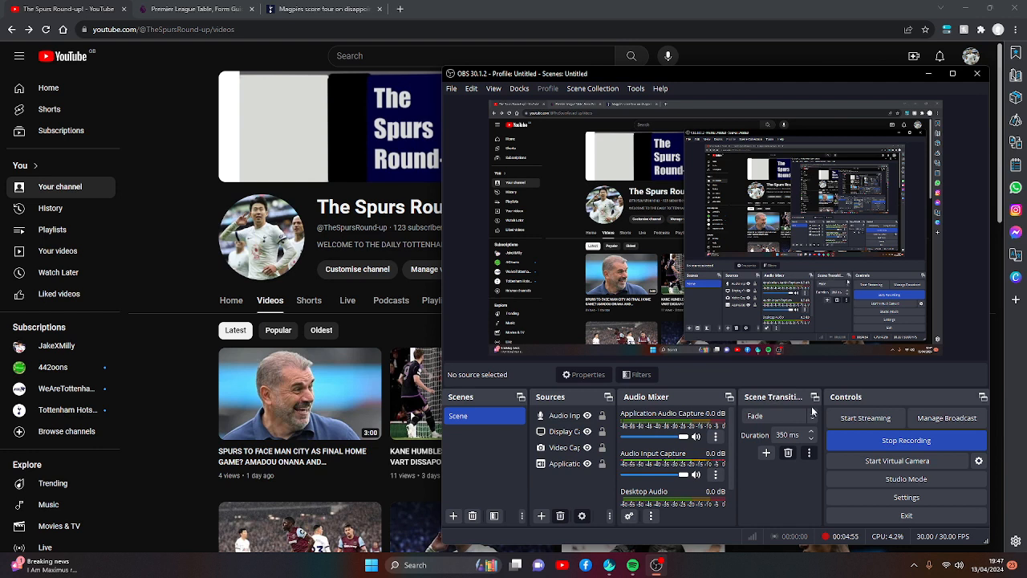